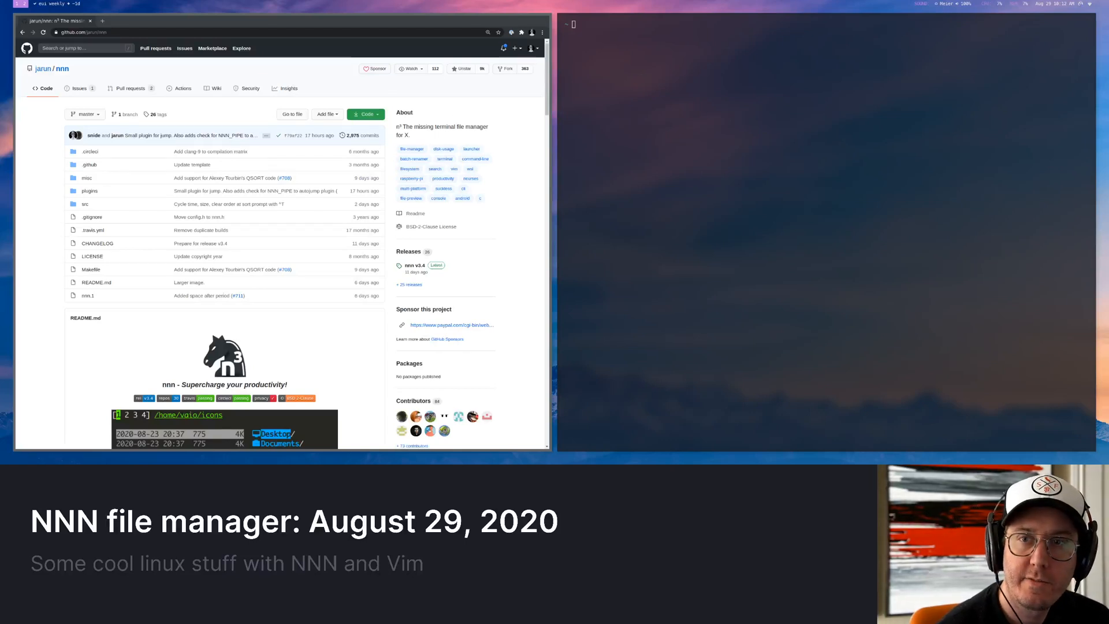
mouse_move(488, 194)
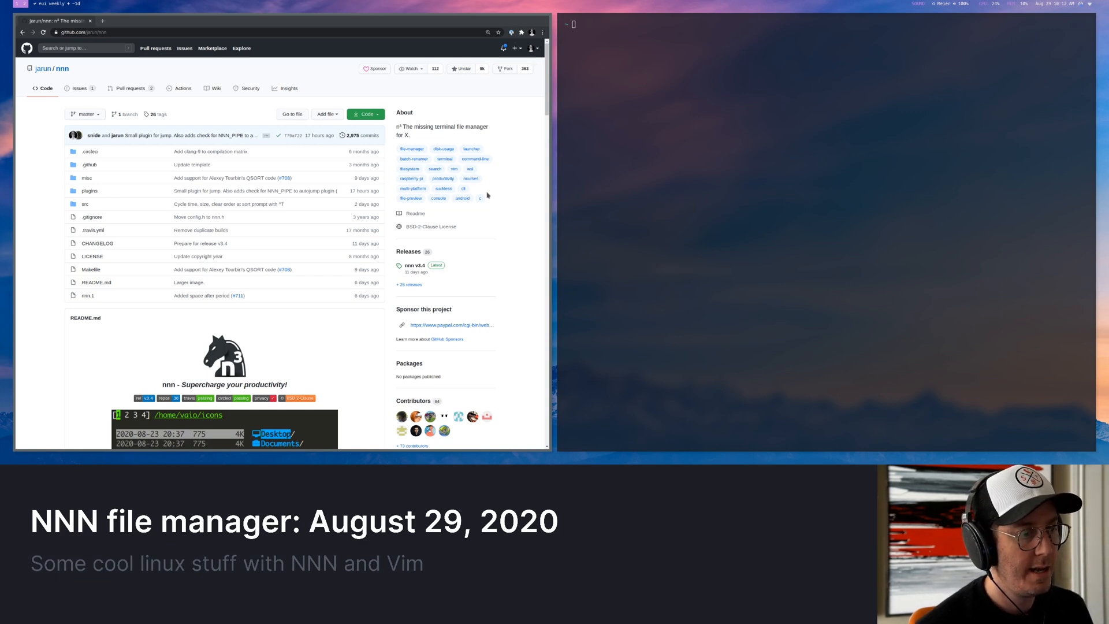
Scroll through the nnn repository page to review its README.
scroll(down, 3)
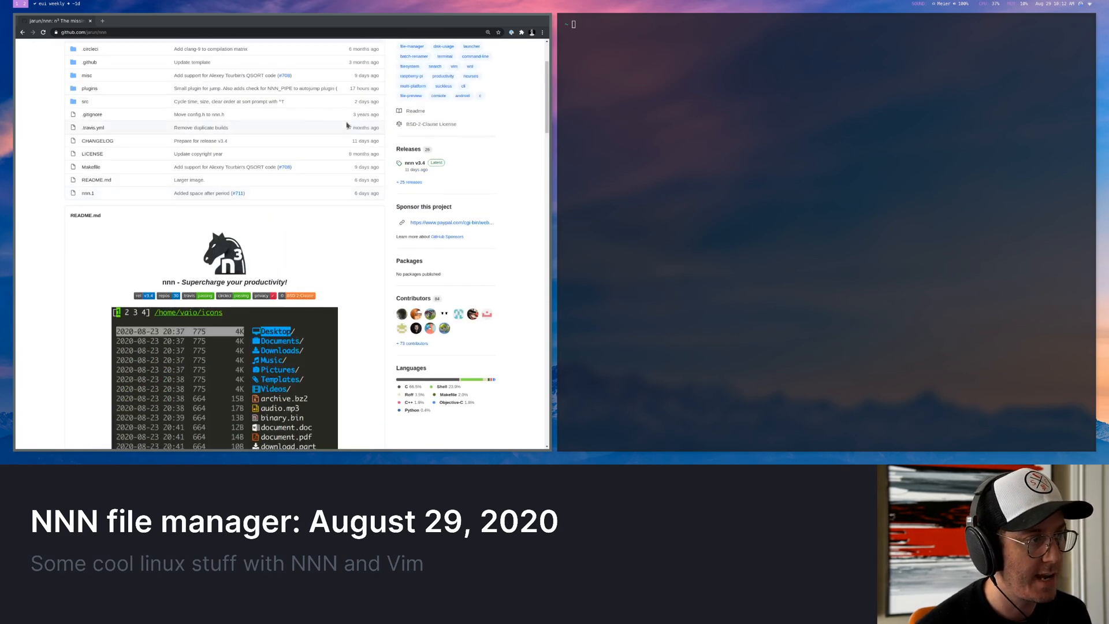
scroll(down, 3)
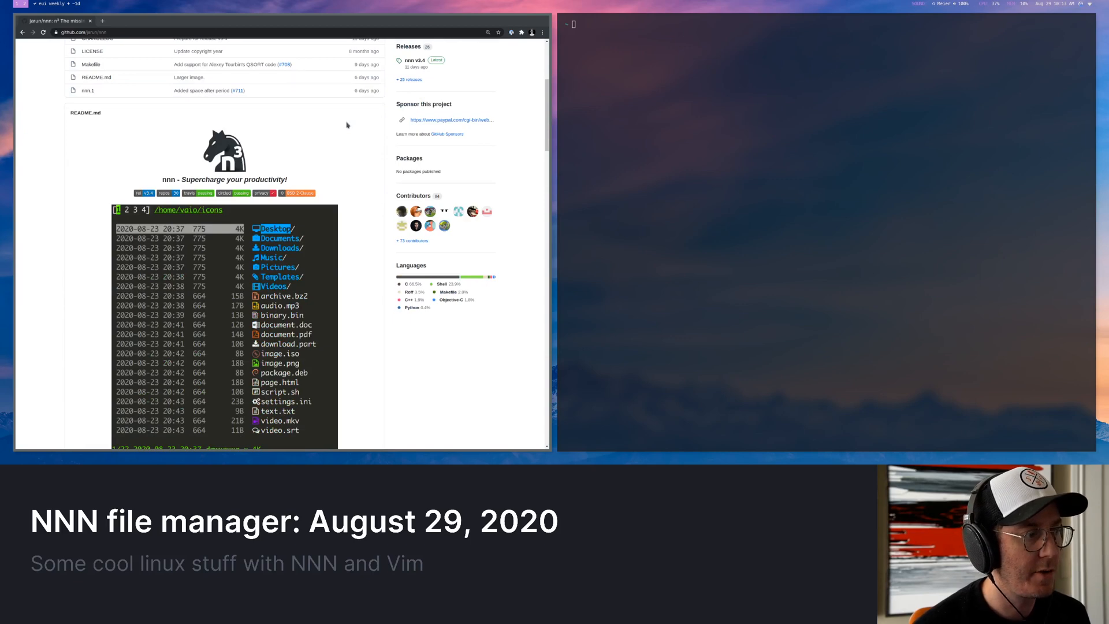
scroll(down, 3)
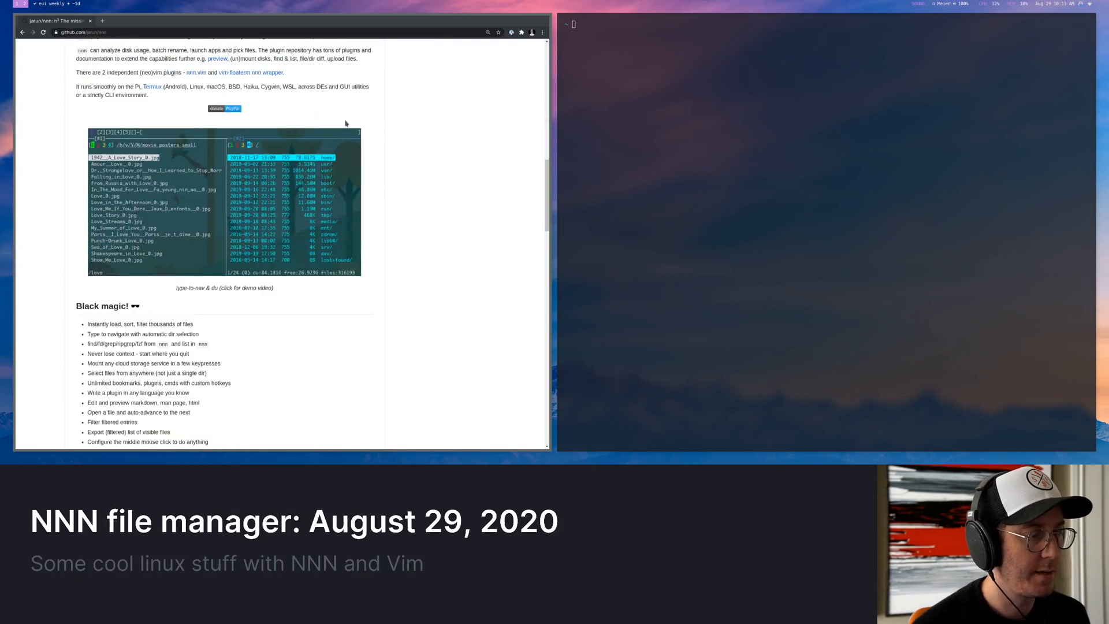
scroll(down, 3)
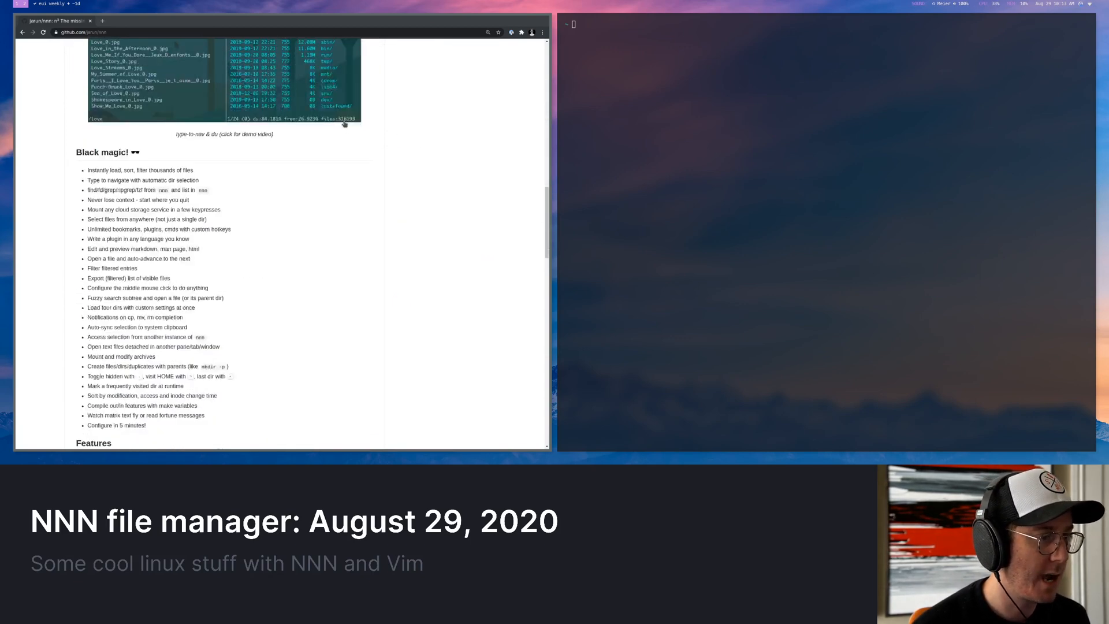
scroll(down, 3)
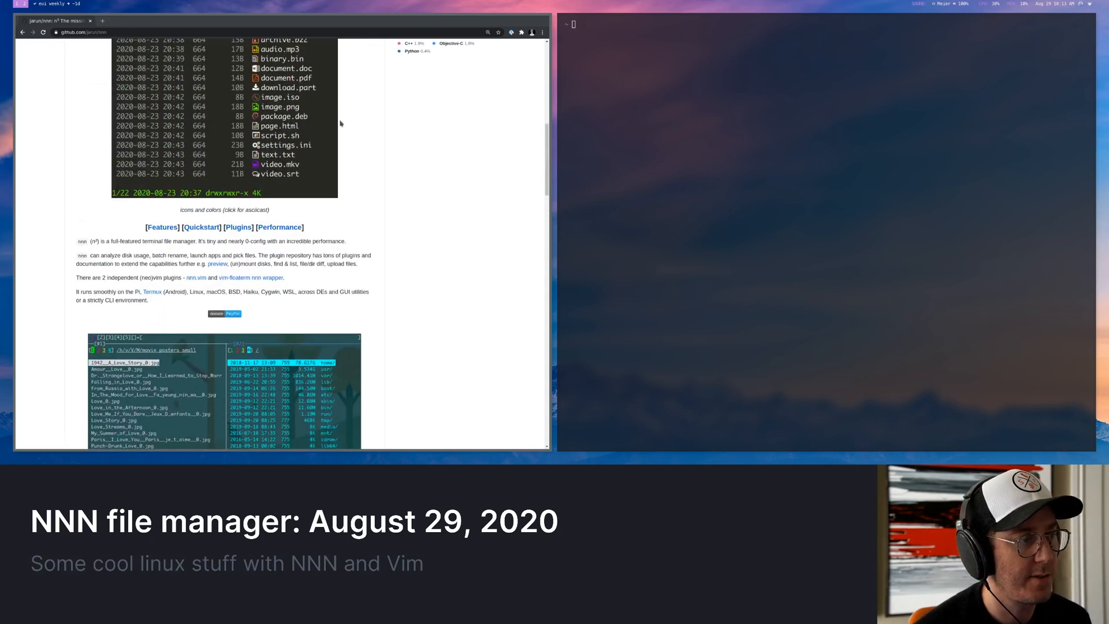
scroll(up, 3)
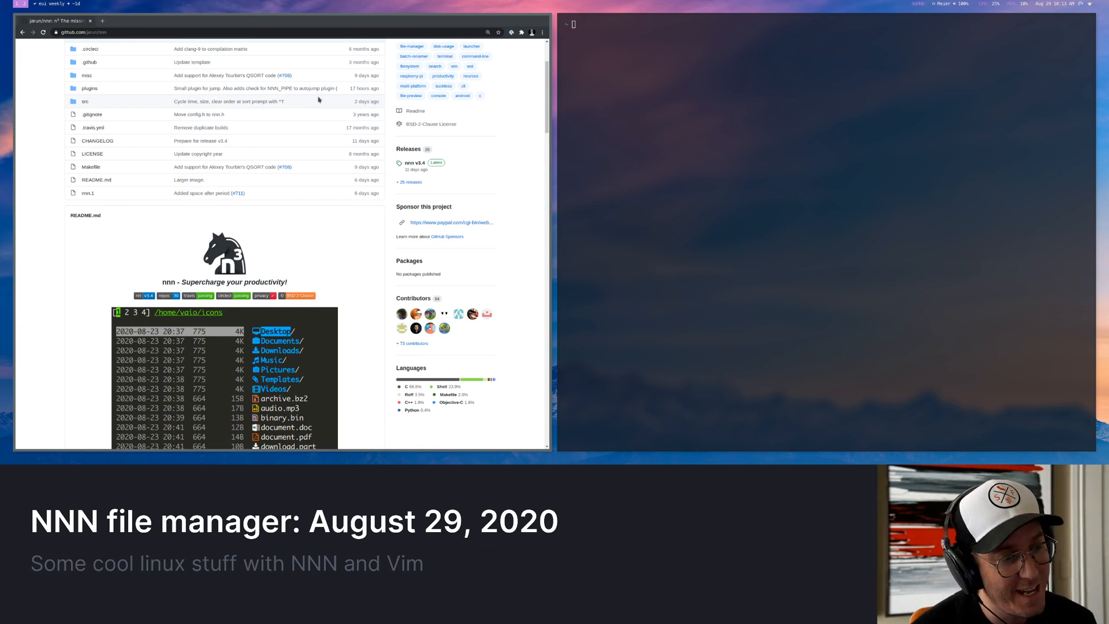
scroll(down, 3)
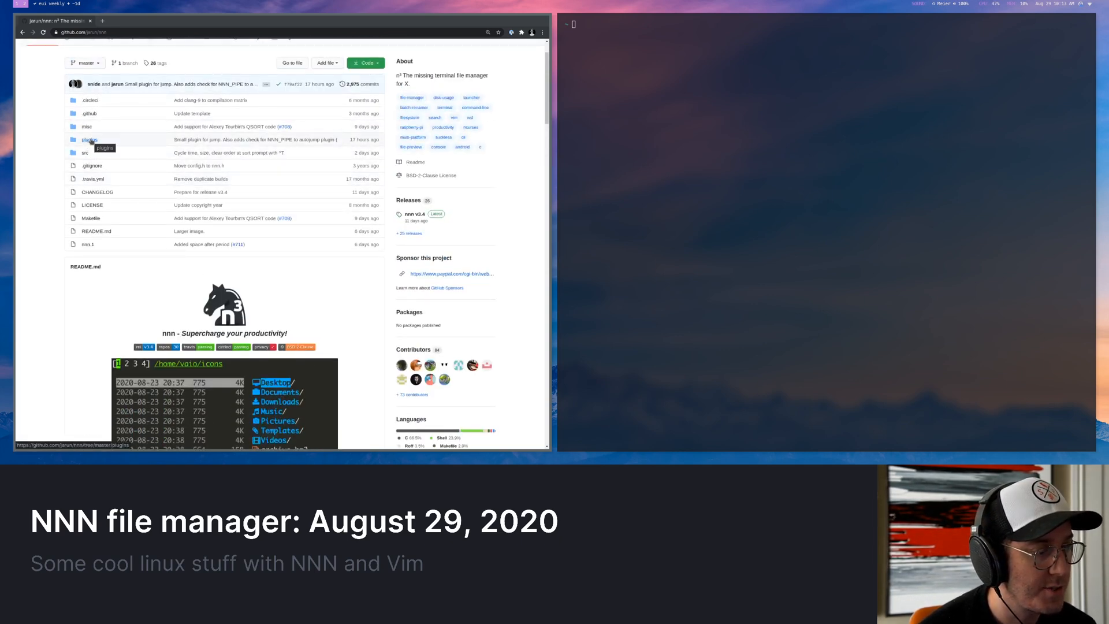
scroll(down, 3)
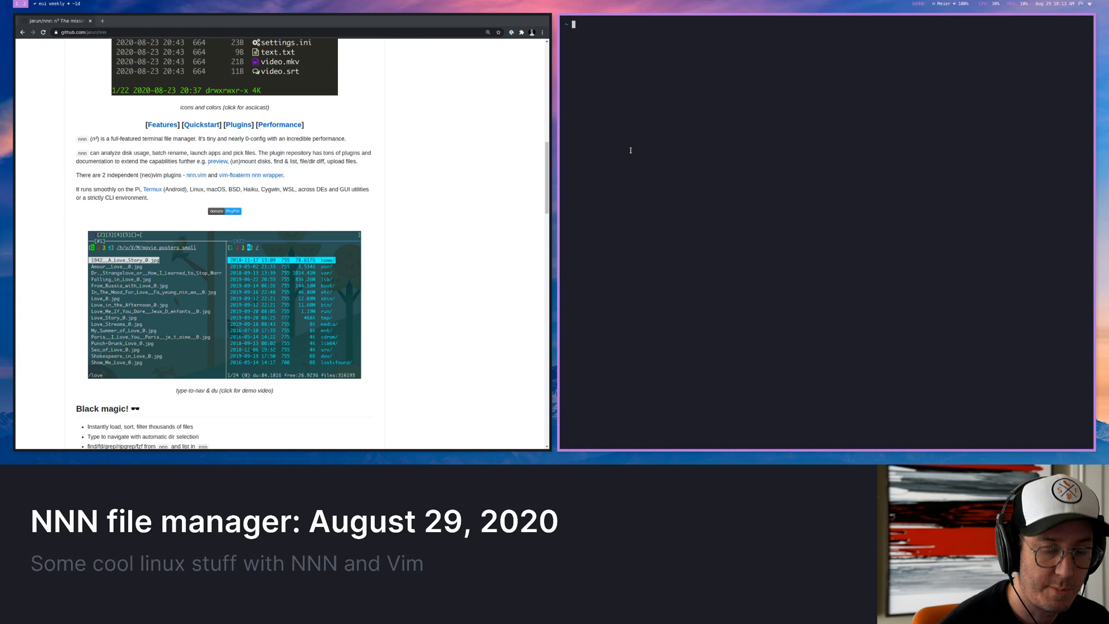
Launch nnn in the terminal and move down the home directory listing.
text(nnn)
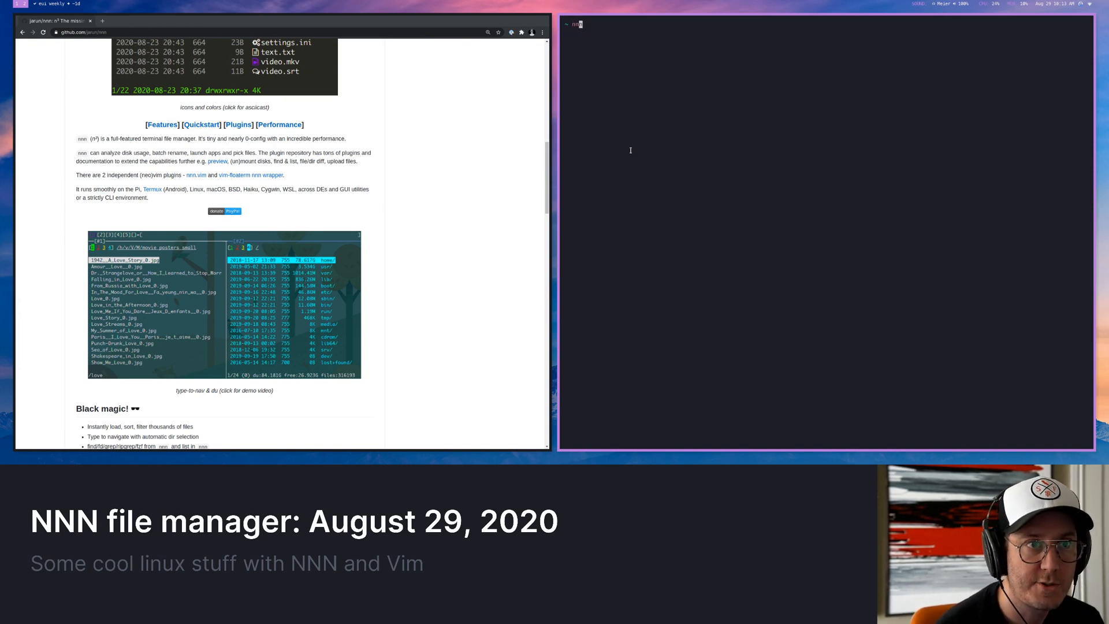
key(enter)
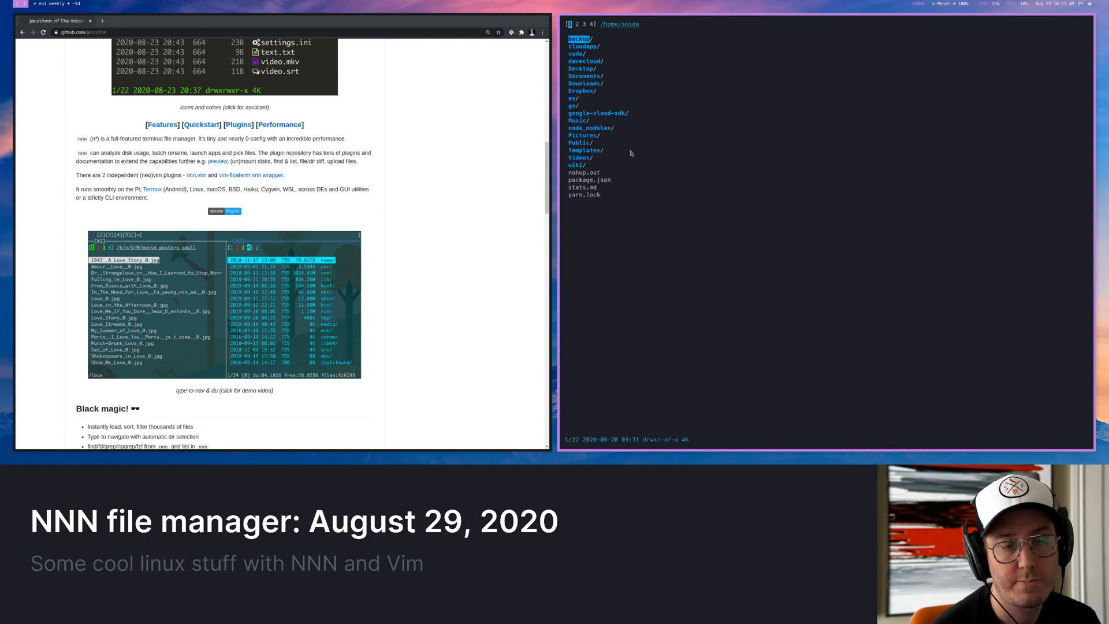
key(Down)
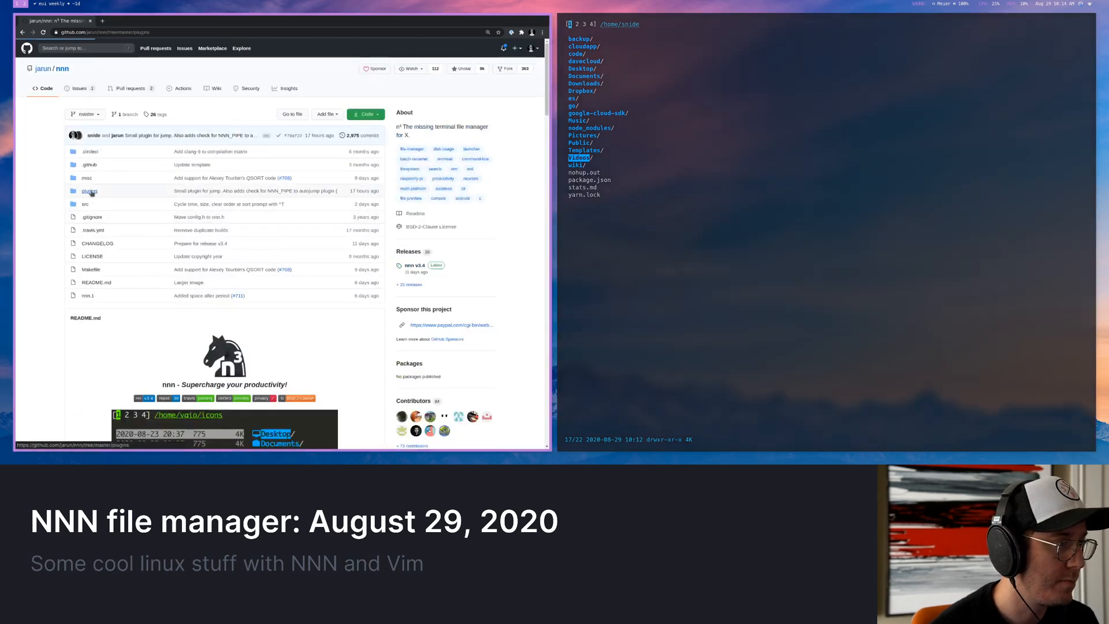
Open the repository's plugins folder and scroll to the List of plugins table.
click(89, 190)
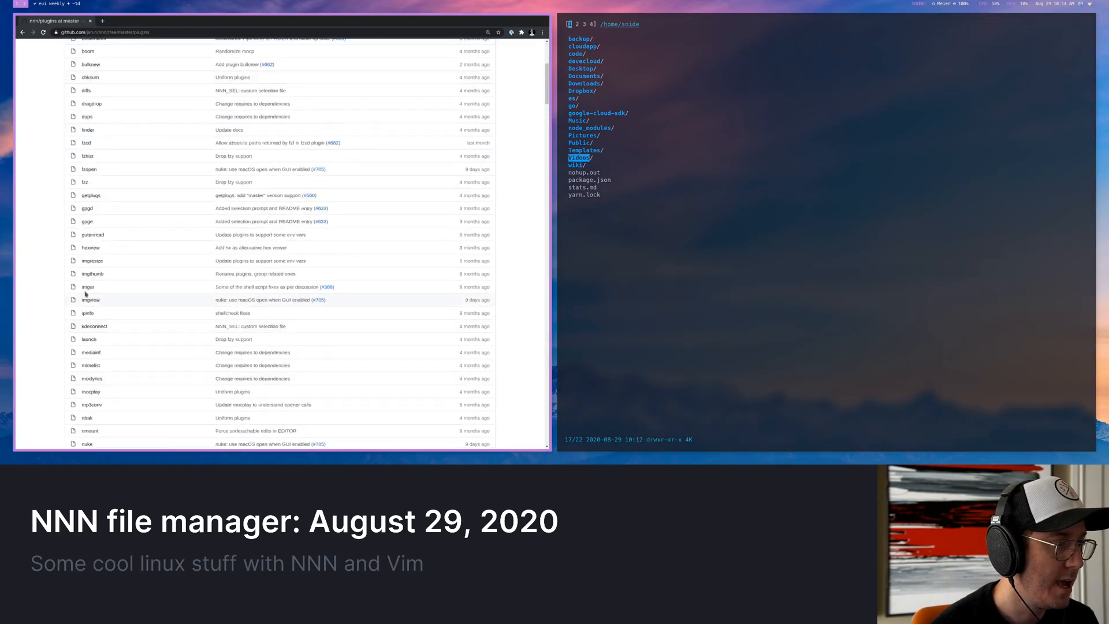
scroll(down, 3)
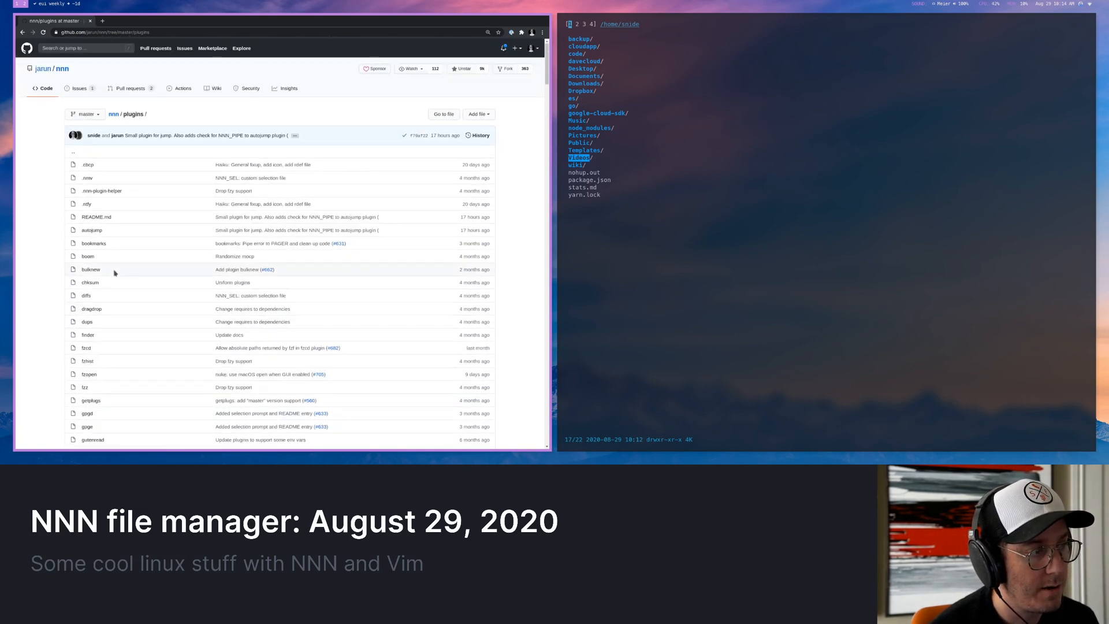
mouse_move(90, 269)
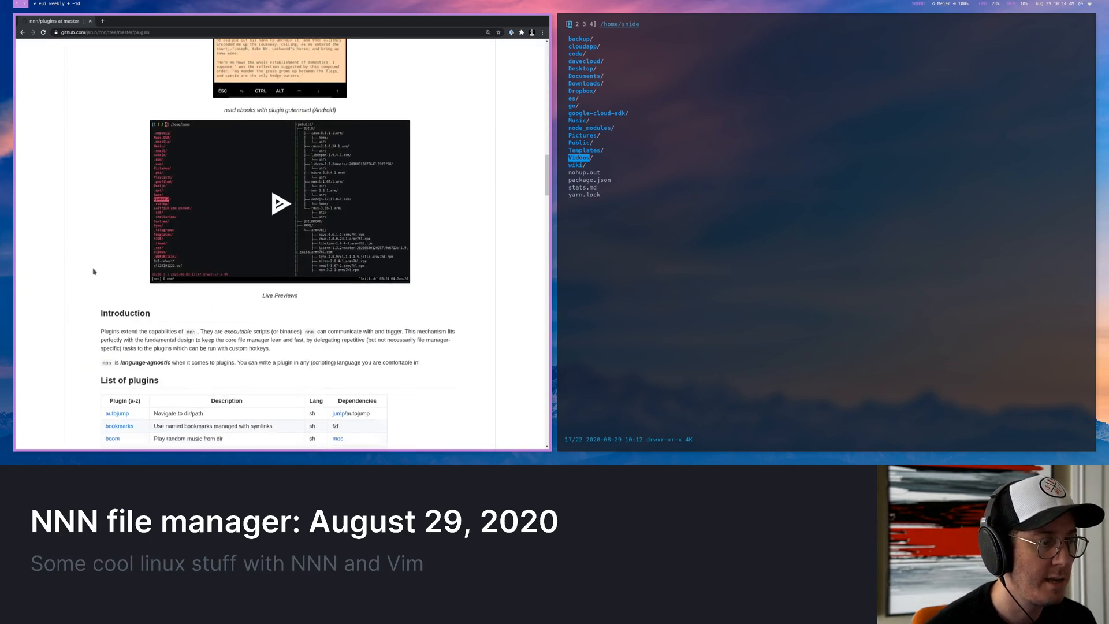
scroll(down, 3)
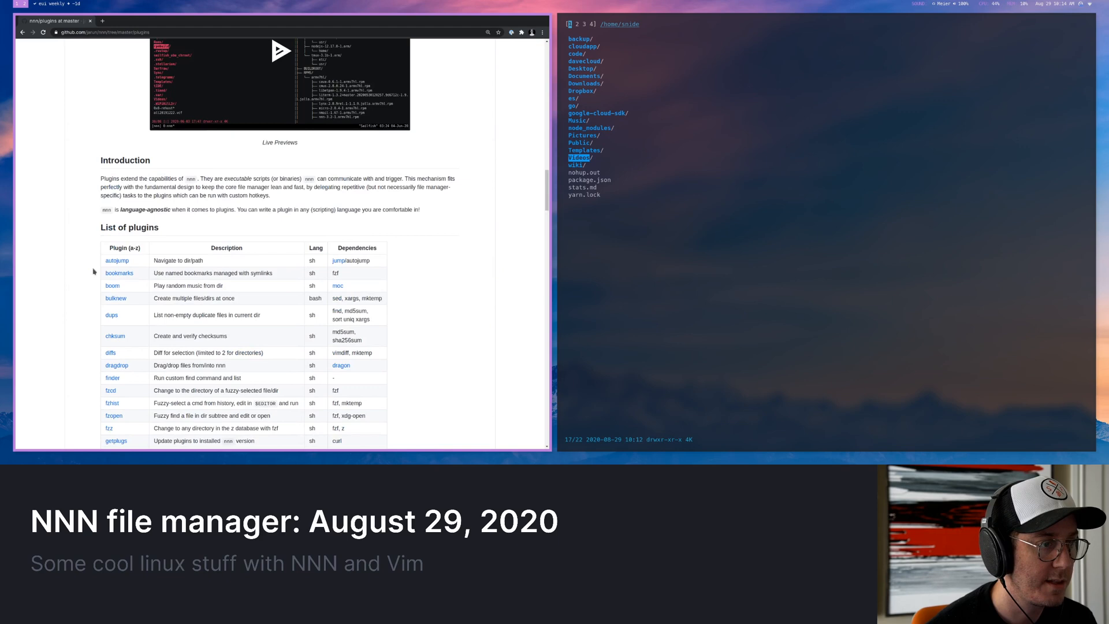
scroll(down, 3)
text(j plug)
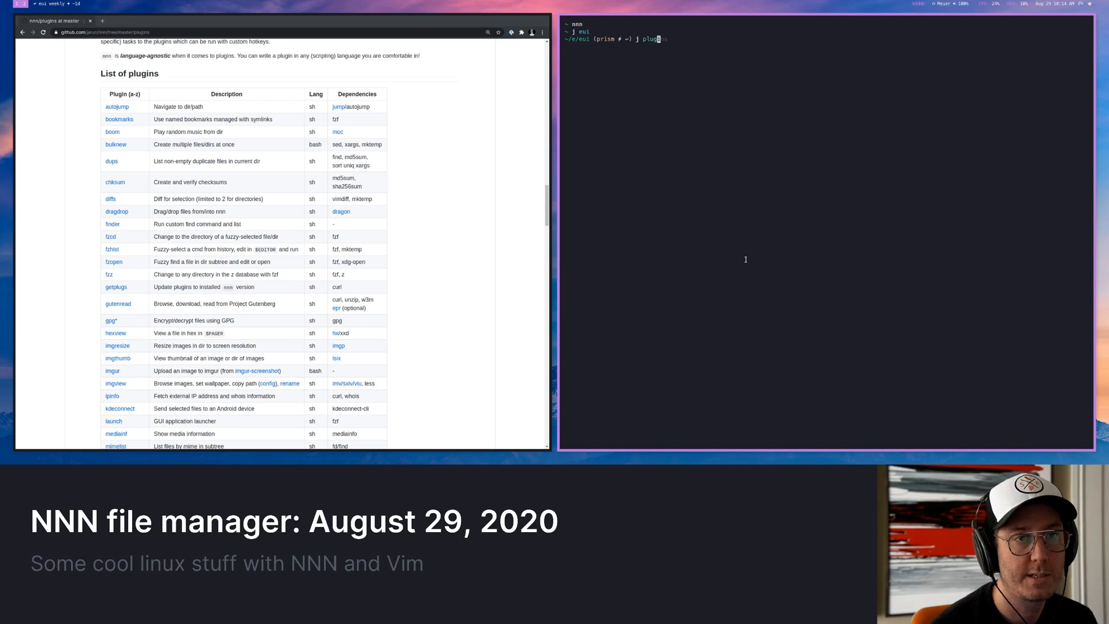
Jump into the local nnn plugins directory and begin launching nnn there.
key(Enter)
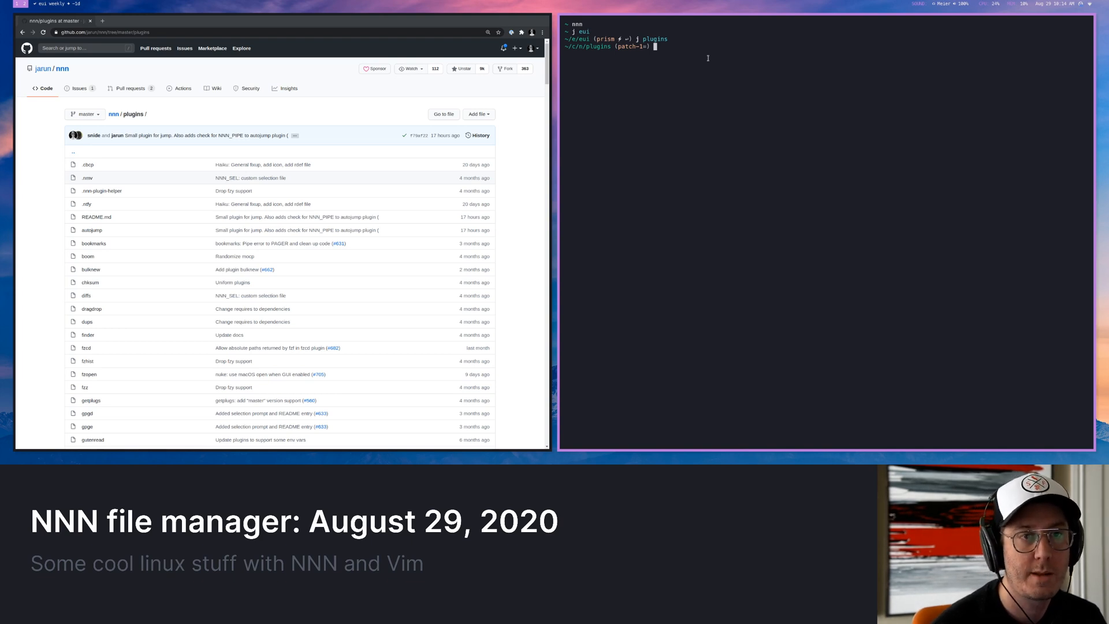
text(nnn)
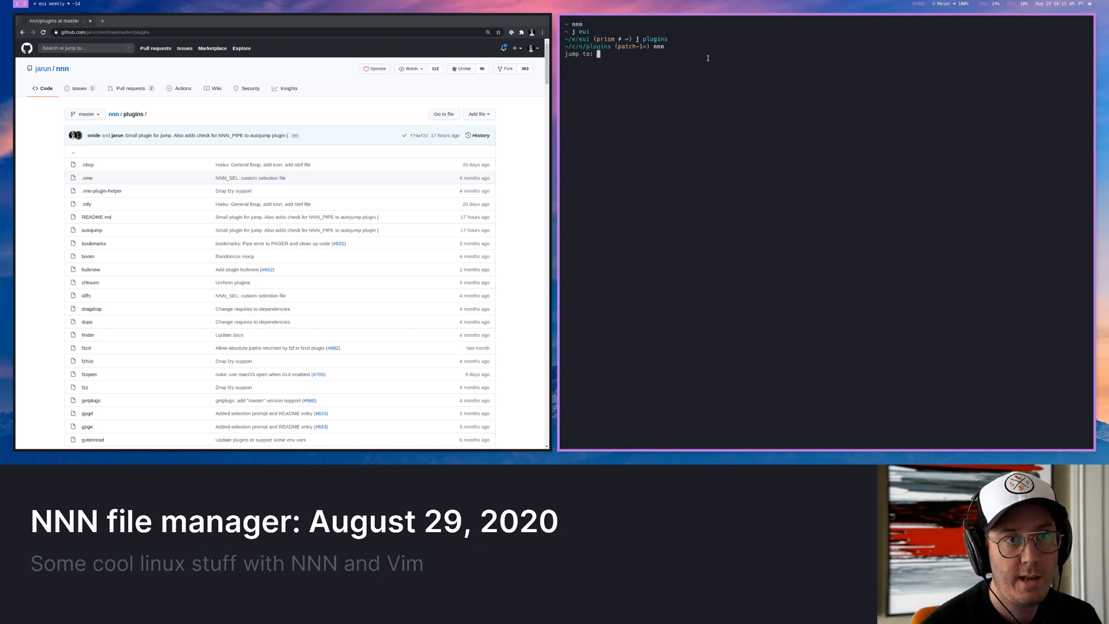
Confirm 'eui' at nnn's jump-to prompt to open the eui.d.ts definitions file.
key(Enter)
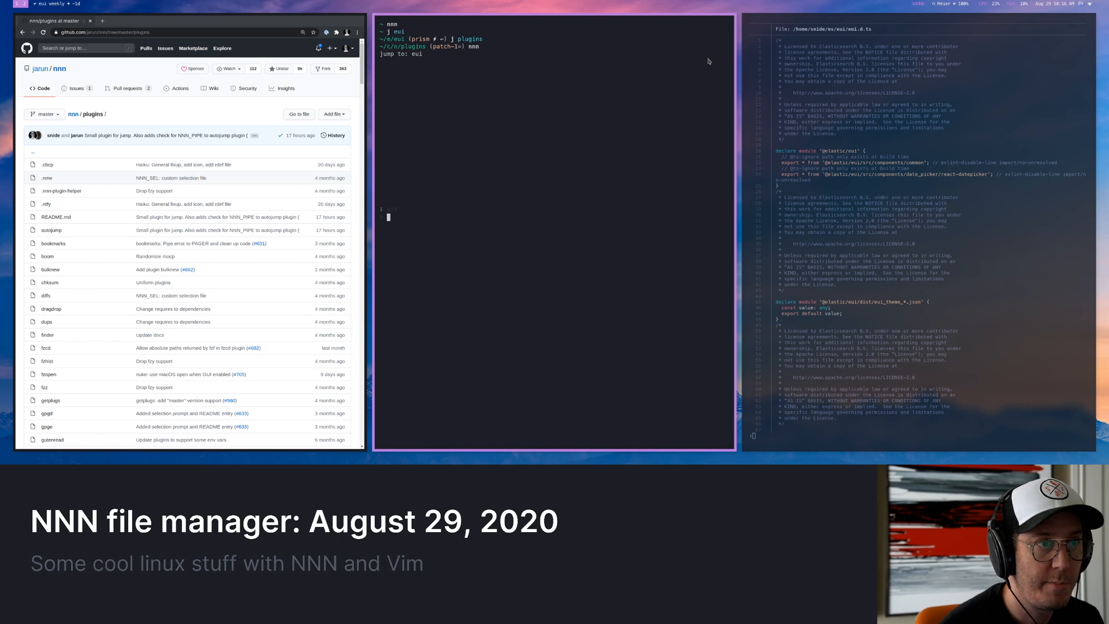
Filter the fzf finder with 'tool_ti' to locate icon_tip.js for opening in nvim.
key(Enter)
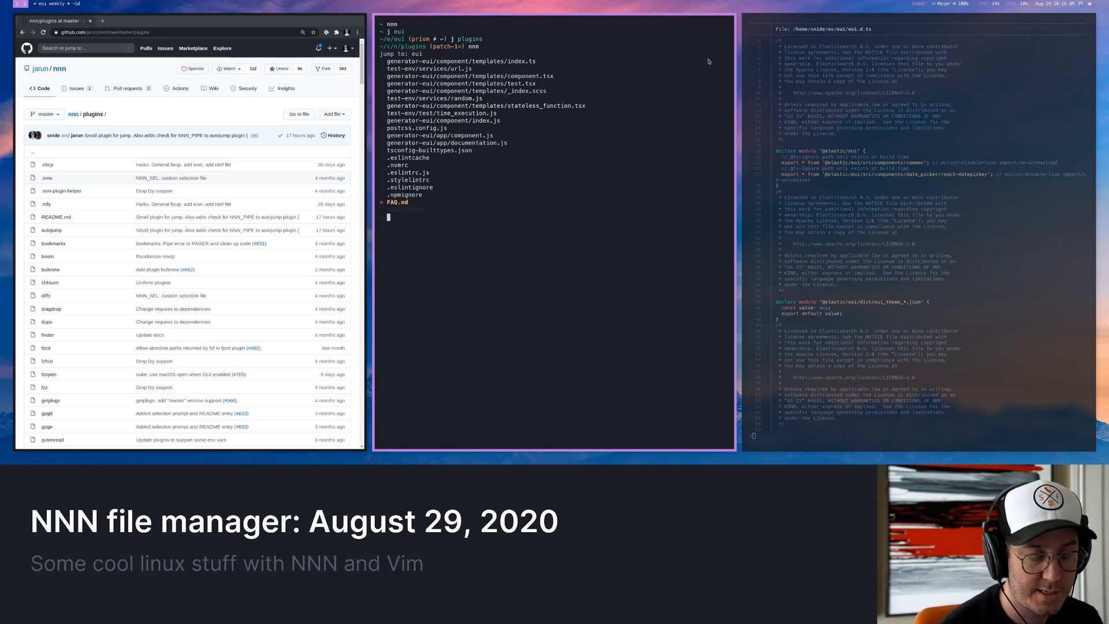
text(tool_ti)
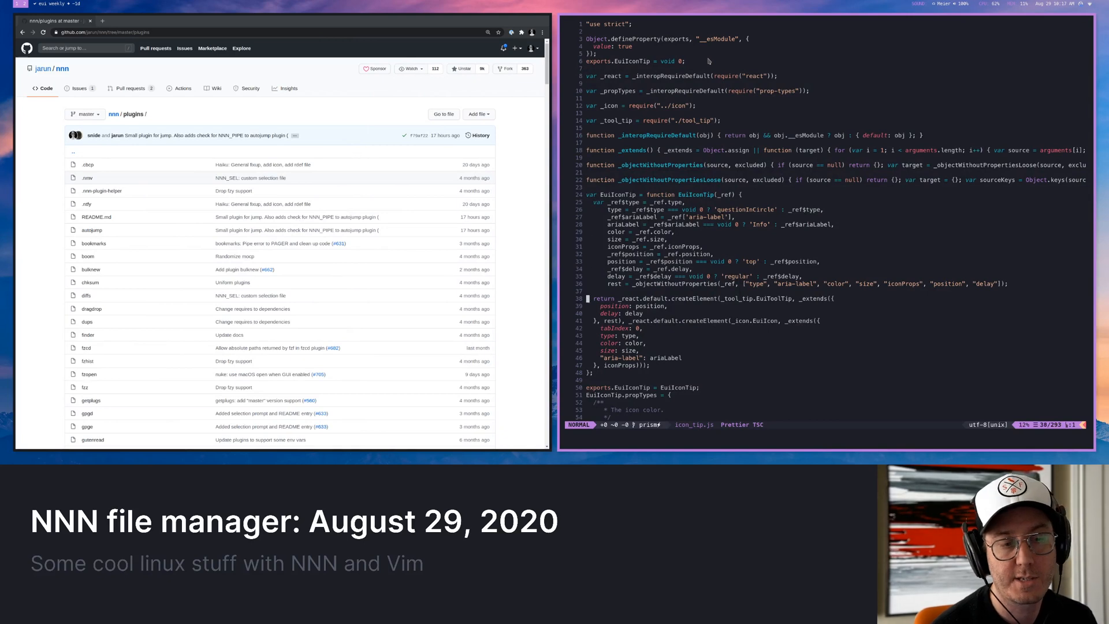
scroll(down, 3)
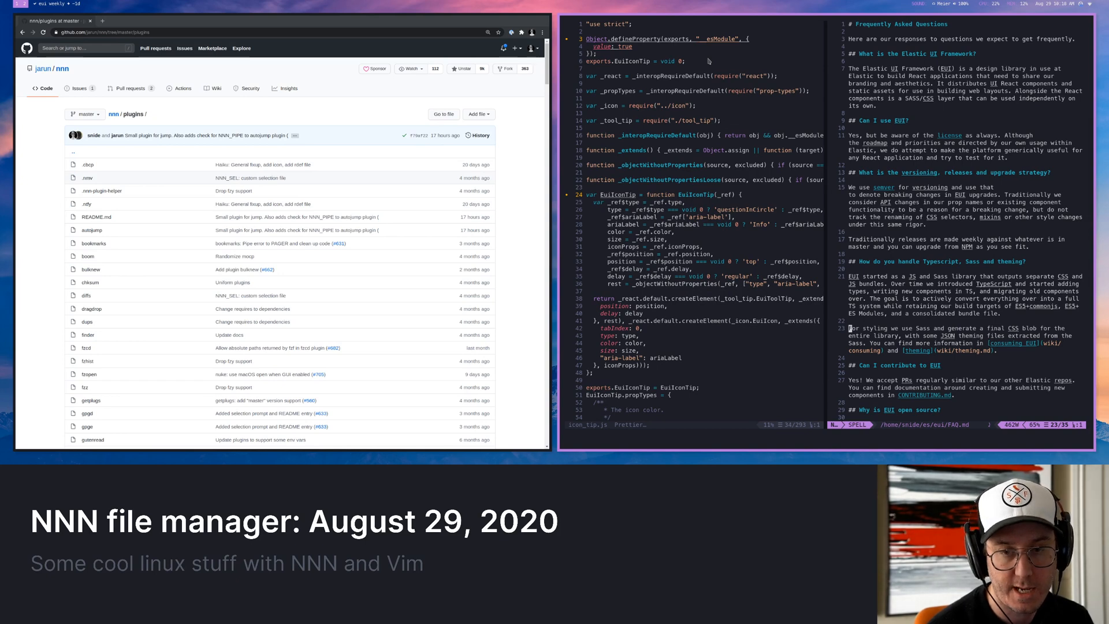
Quit the editor with :q and relaunch nnn in the ~/D/wallpapers folder.
text(:q)
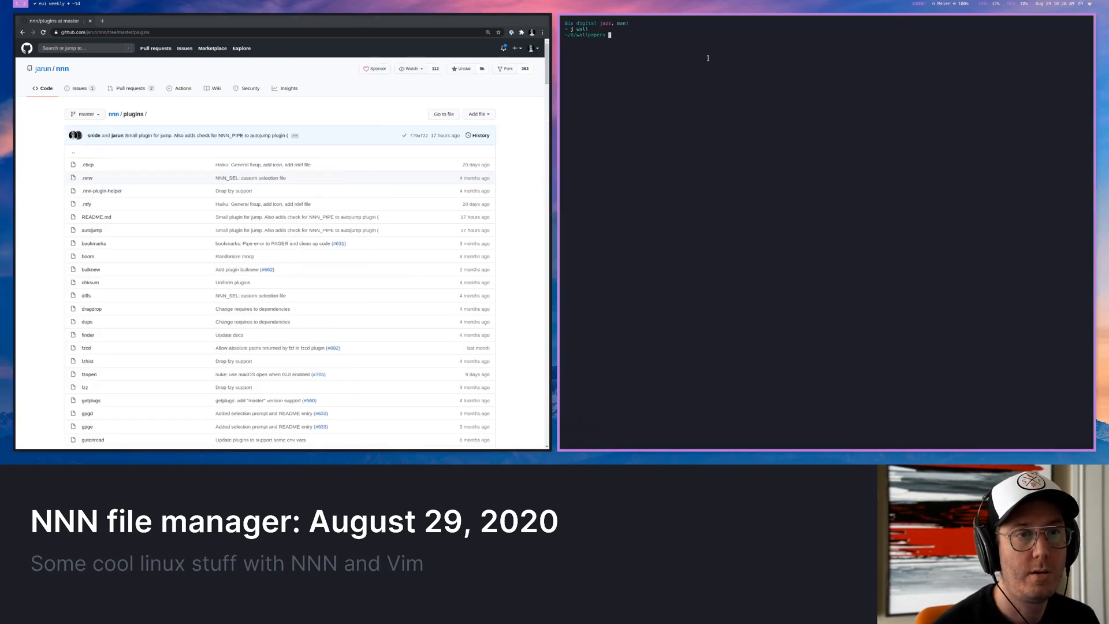
key(Return)
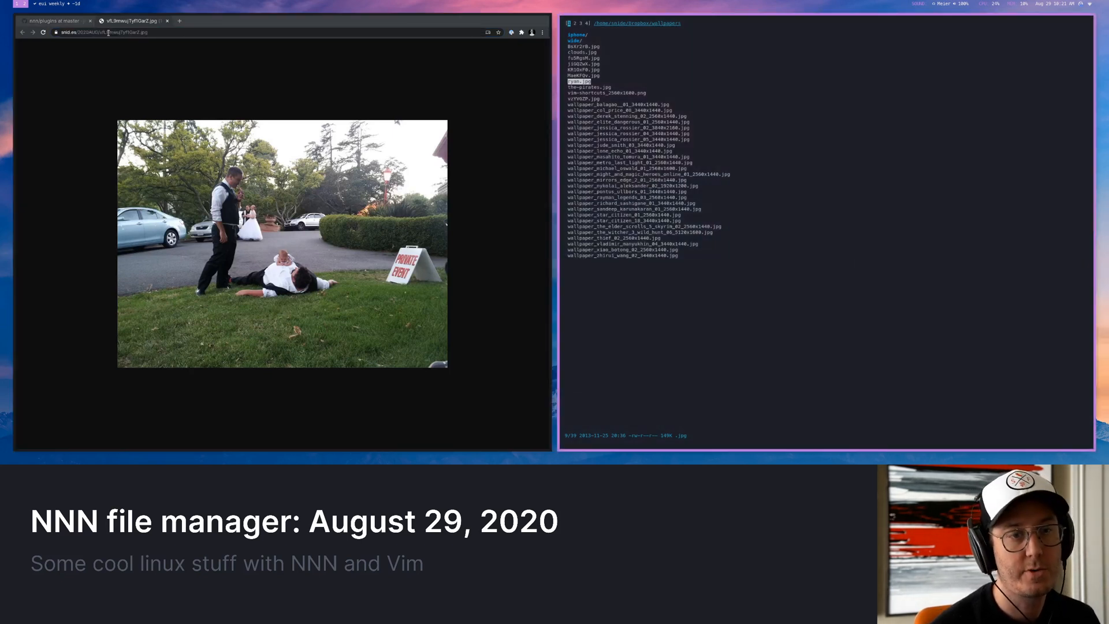
Quit nnn back to the zsh prompt in wallpapers and start typing 'home'.
key(q)
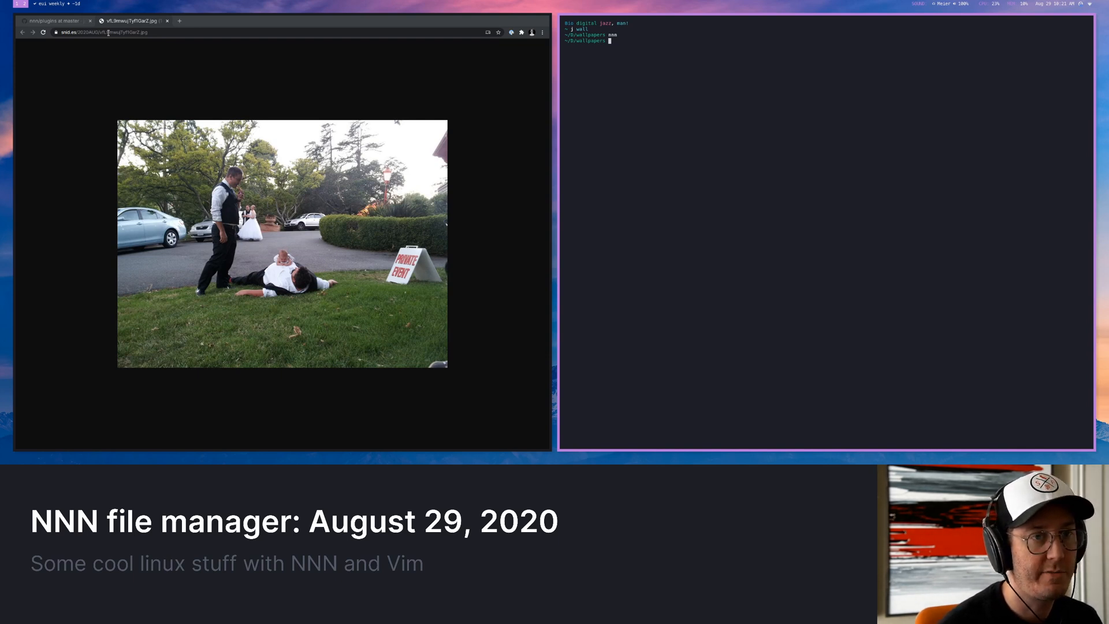
text(home)
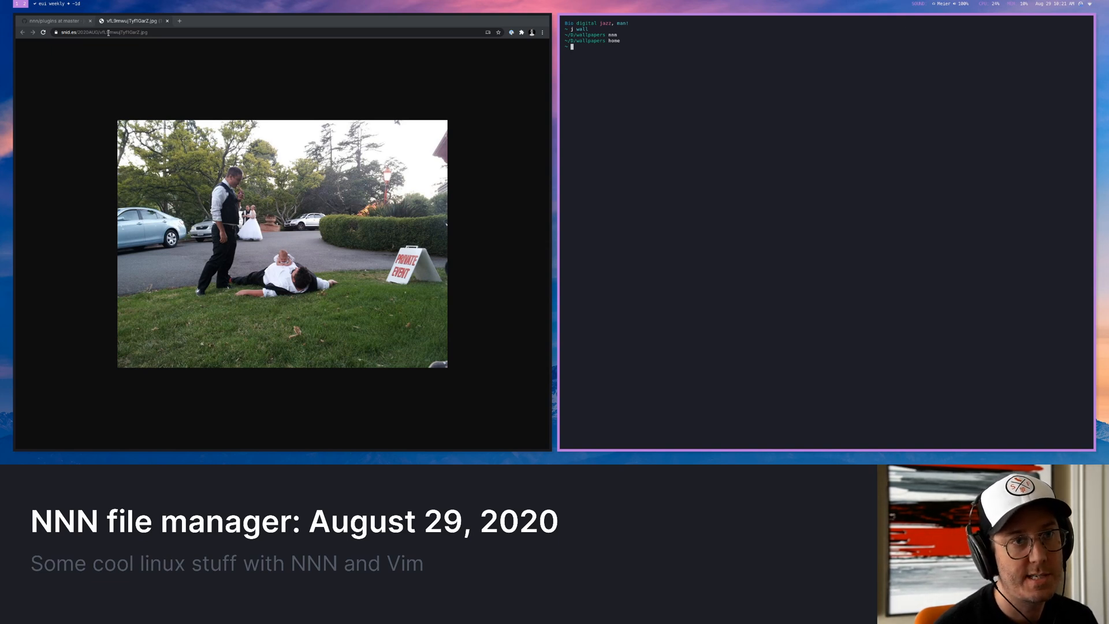
Run a googler web search for 'nnn file manager' listing numbered results.
text(nnn file manager)
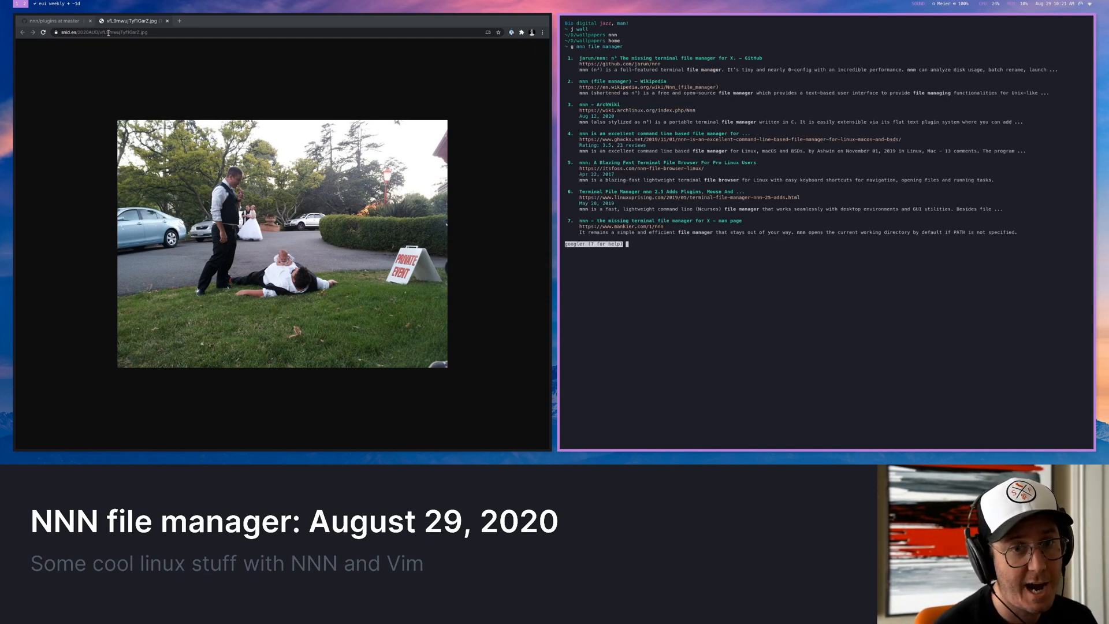
Search 'nnn file manager' in a new Chrome tab and scroll jarun/nnn to its README screenshot.
click(226, 21)
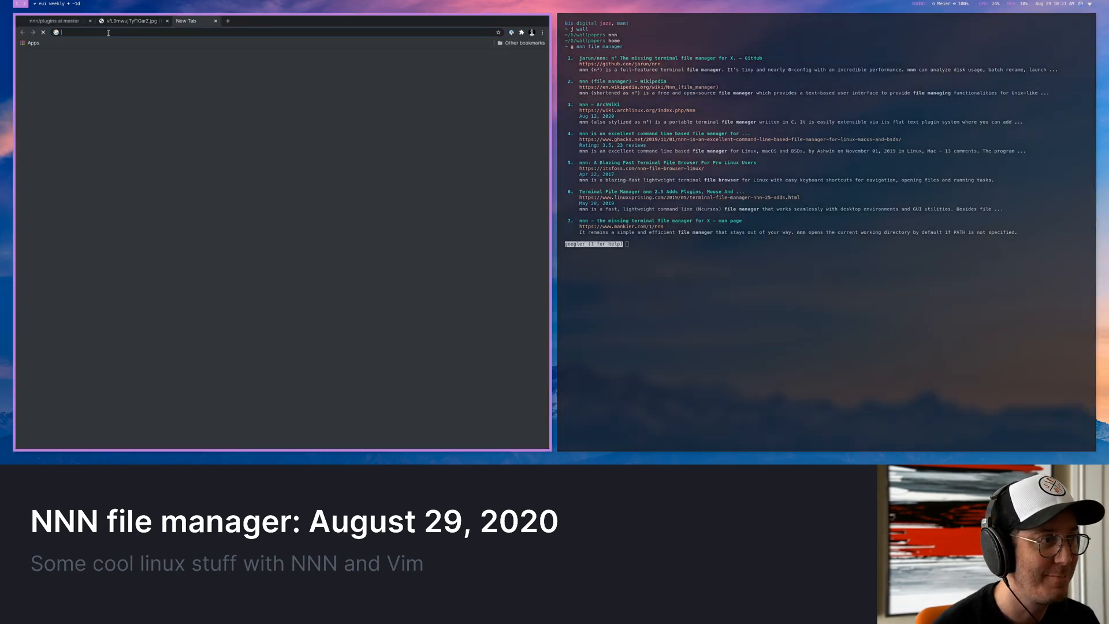
text(nnn file manager)
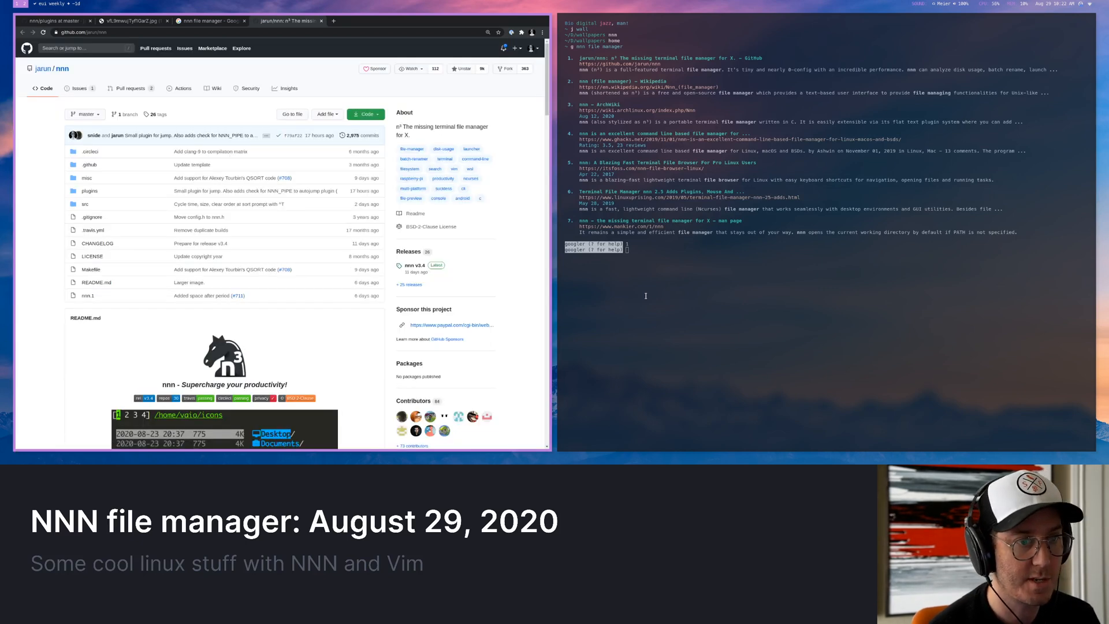
mouse_move(465, 298)
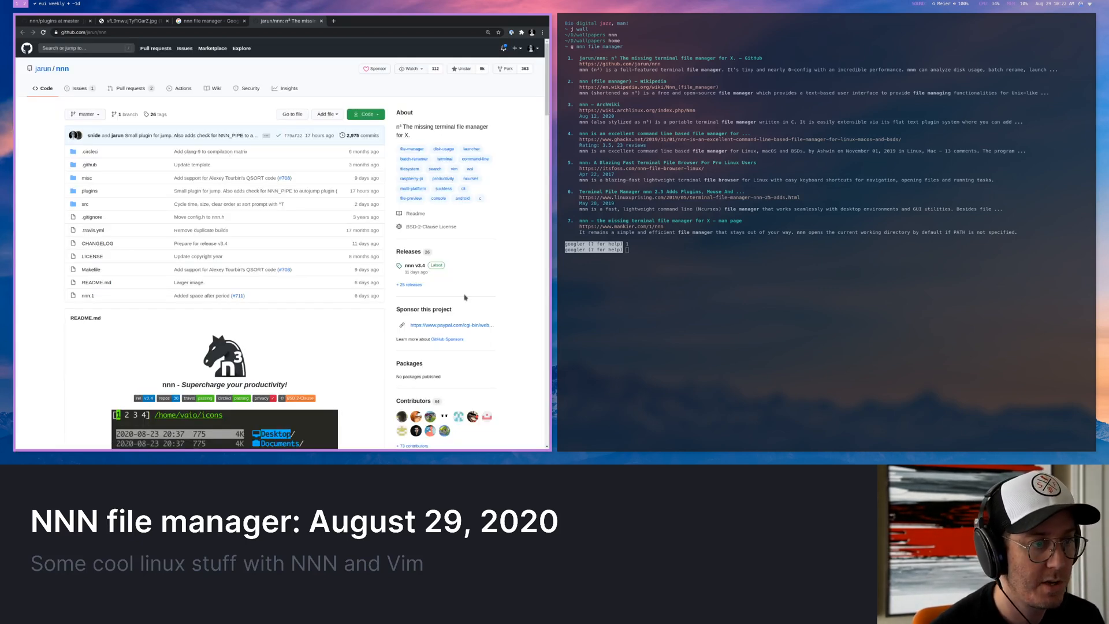
scroll(down, 3)
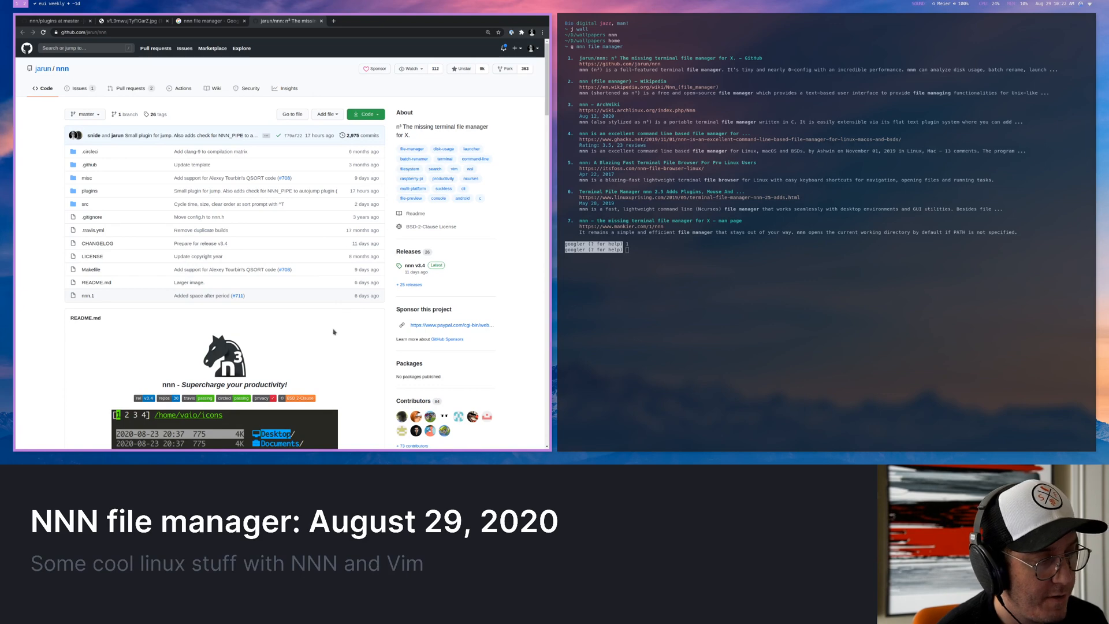
scroll(down, 3)
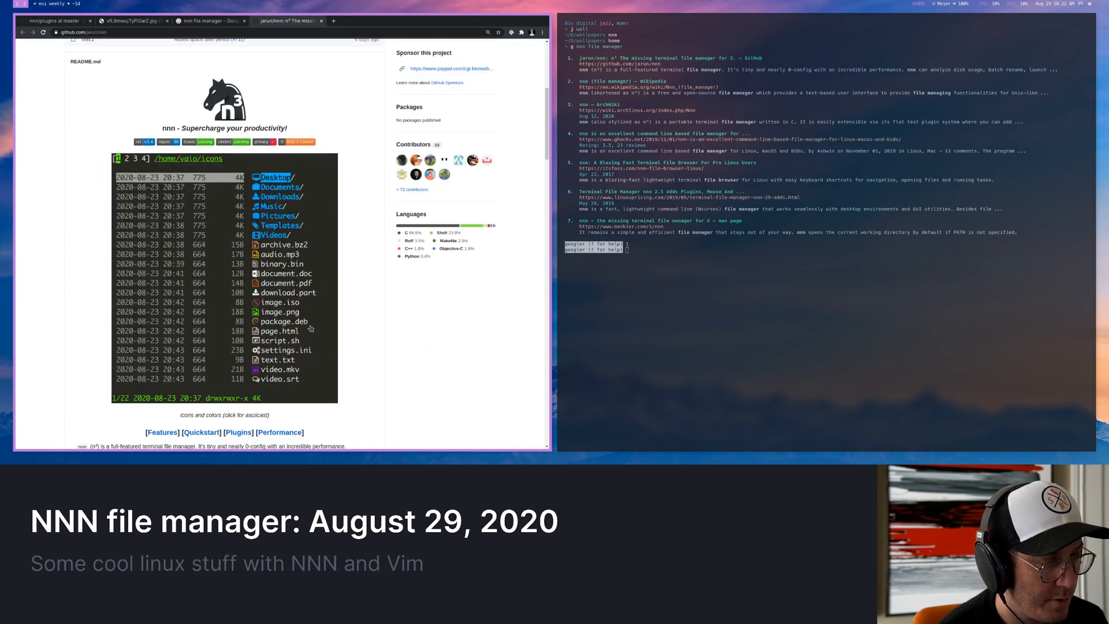